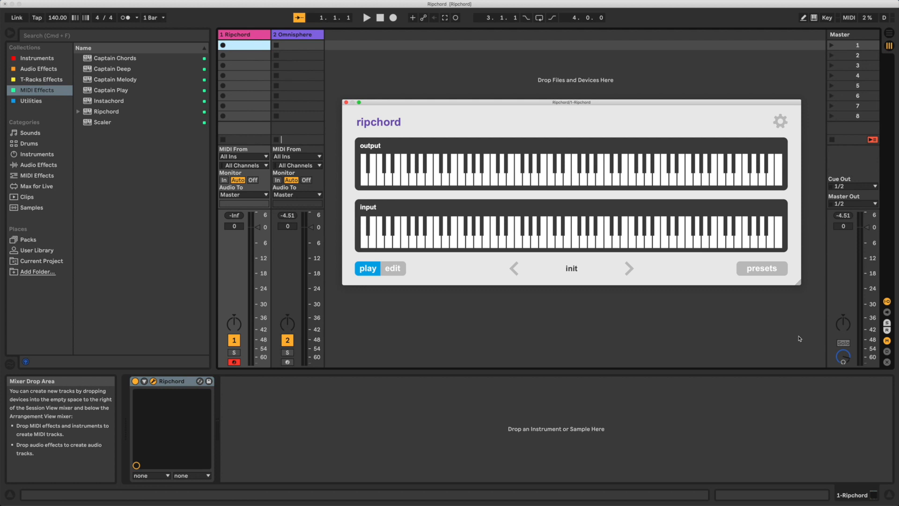
mouse_move(479, 184)
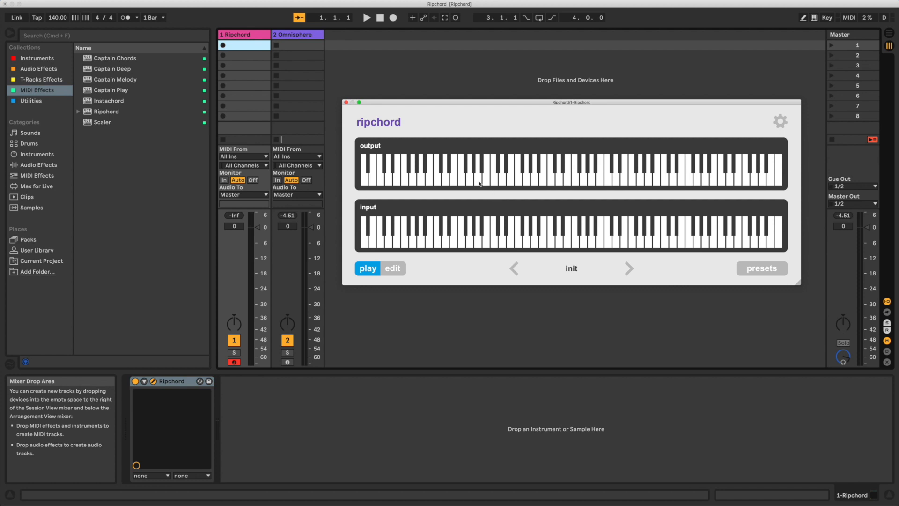
mouse_move(475, 268)
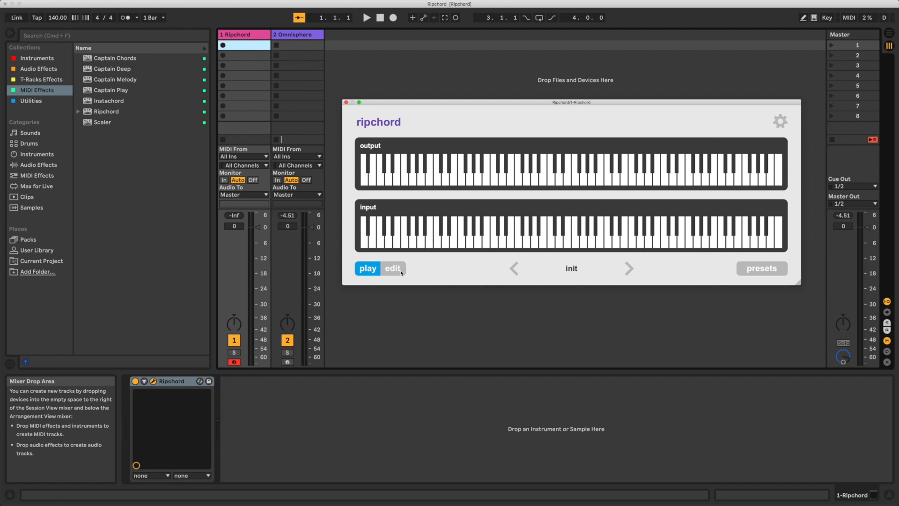
Step: In Ripchord's edit mode, name the preset 'Demo Preset' and select an input key for a chord
left_click(392, 268)
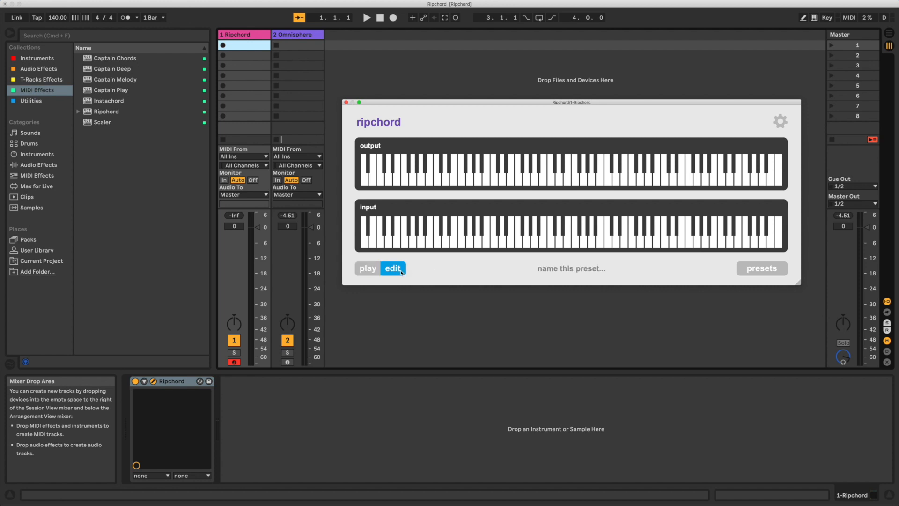
left_click(570, 269)
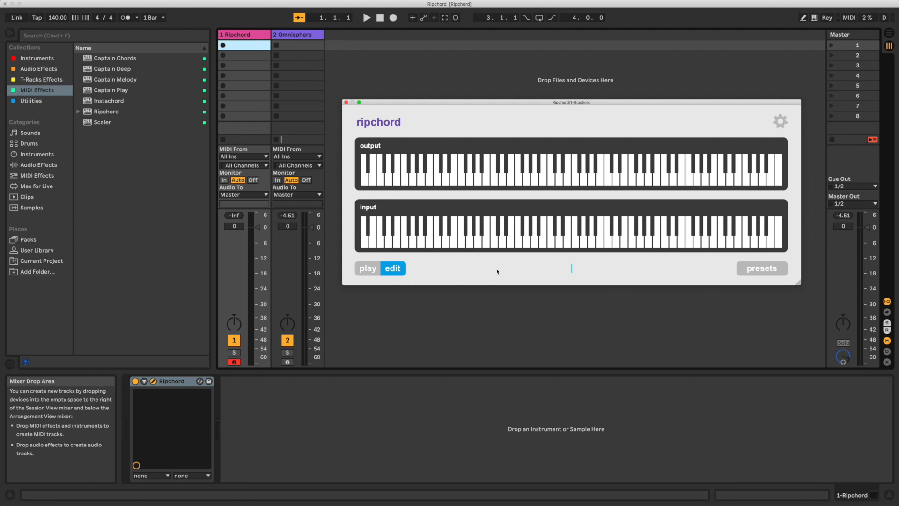
type("Demo Preset")
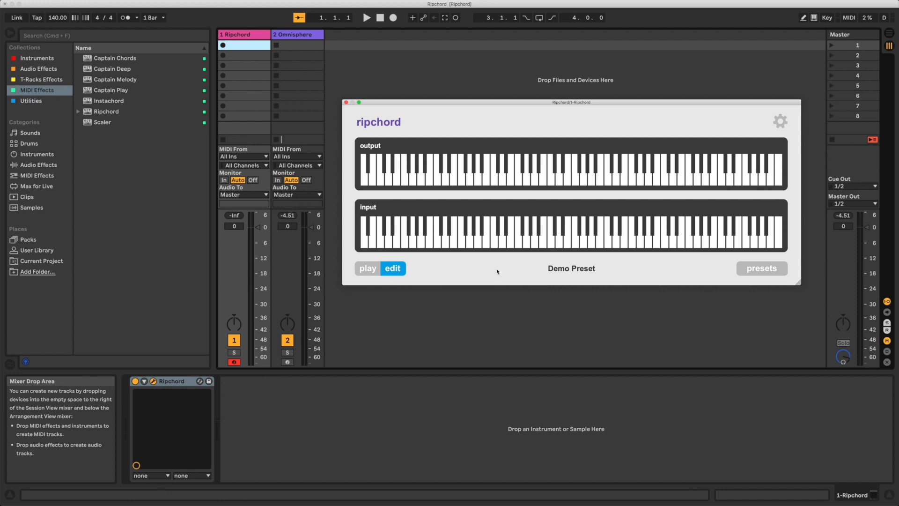
mouse_move(549, 246)
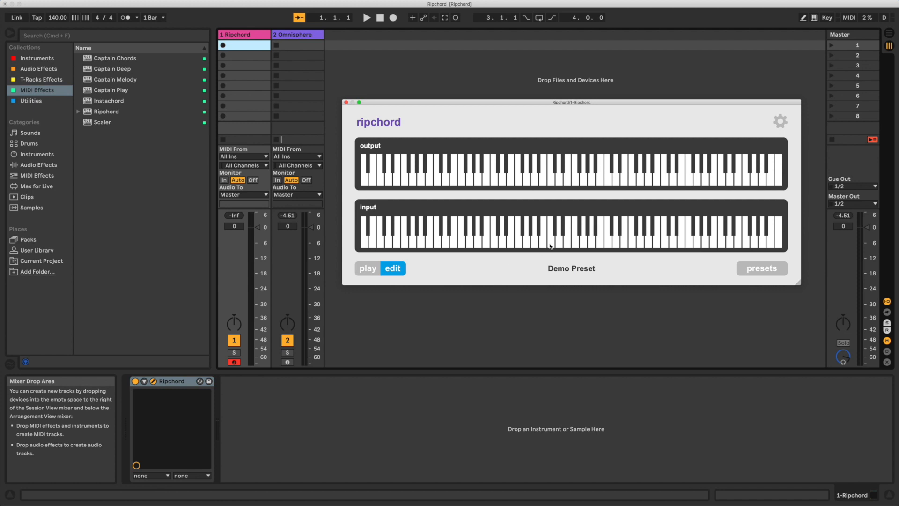
left_click(550, 232)
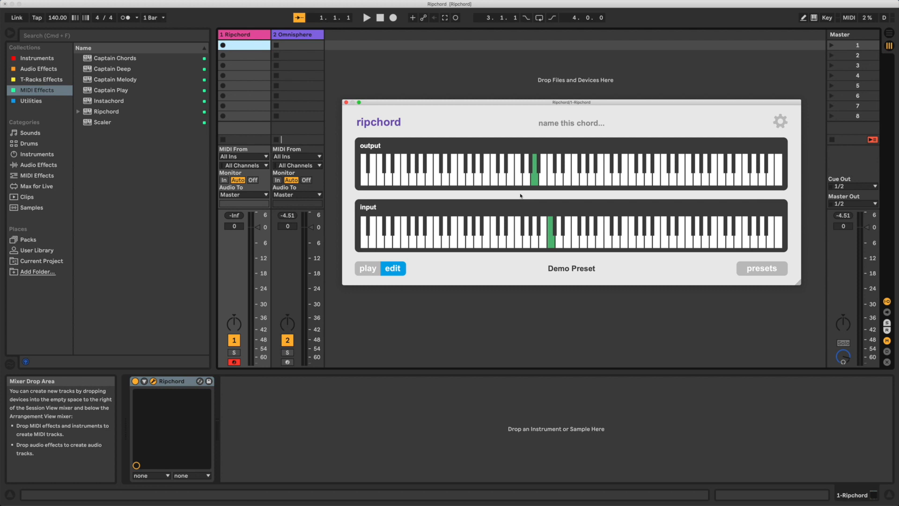
mouse_move(431, 141)
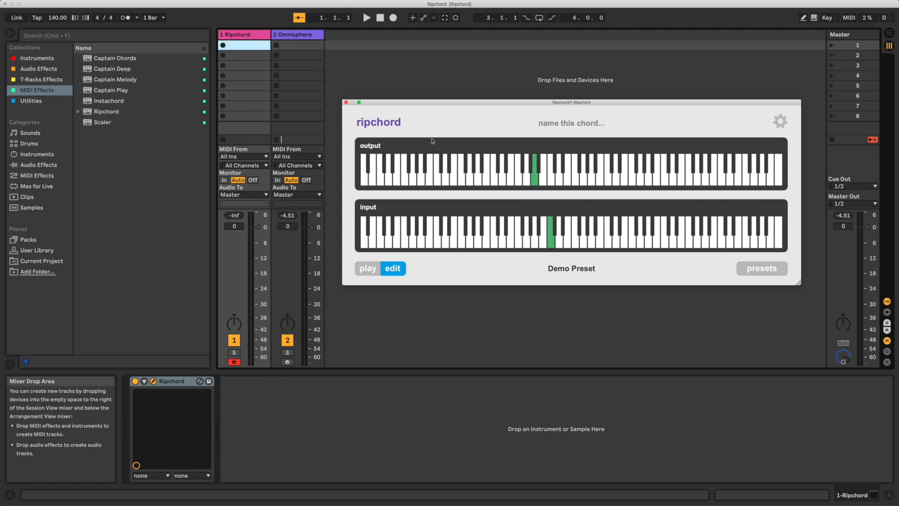
Step: Route the Omnisphere track's MIDI input from 1-Ripchord, using the Ripchord output channel
left_click(298, 45)
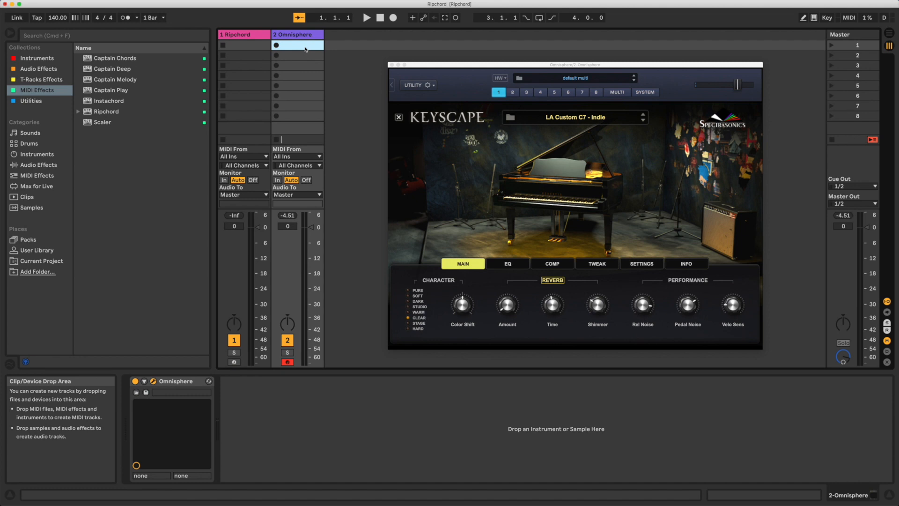
mouse_move(311, 157)
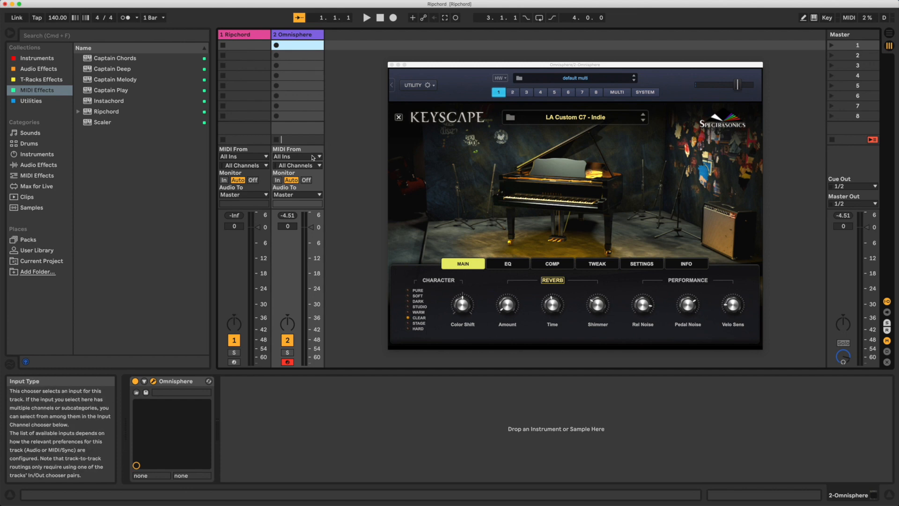
left_click(298, 157)
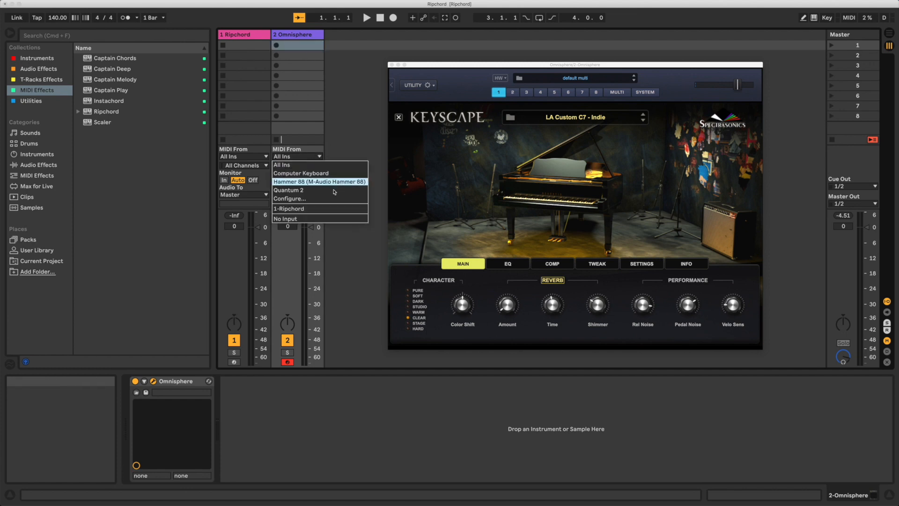
left_click(289, 208)
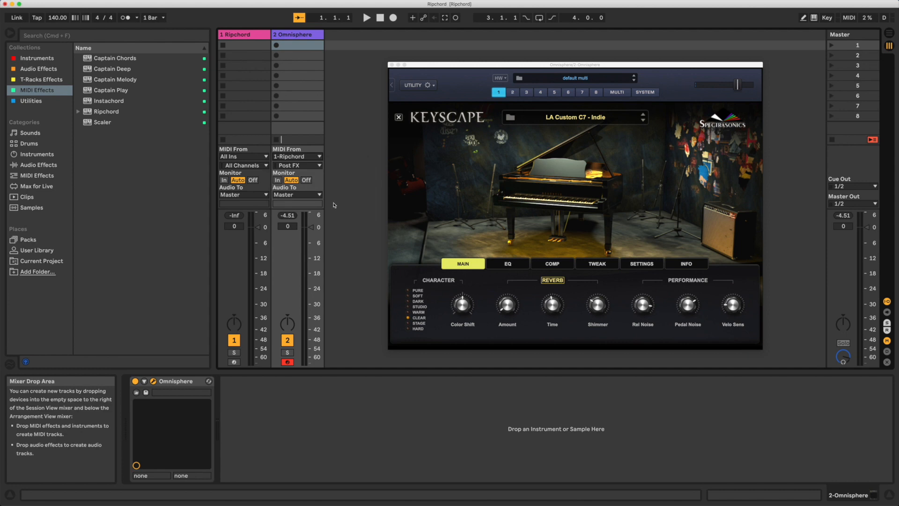
left_click(296, 165)
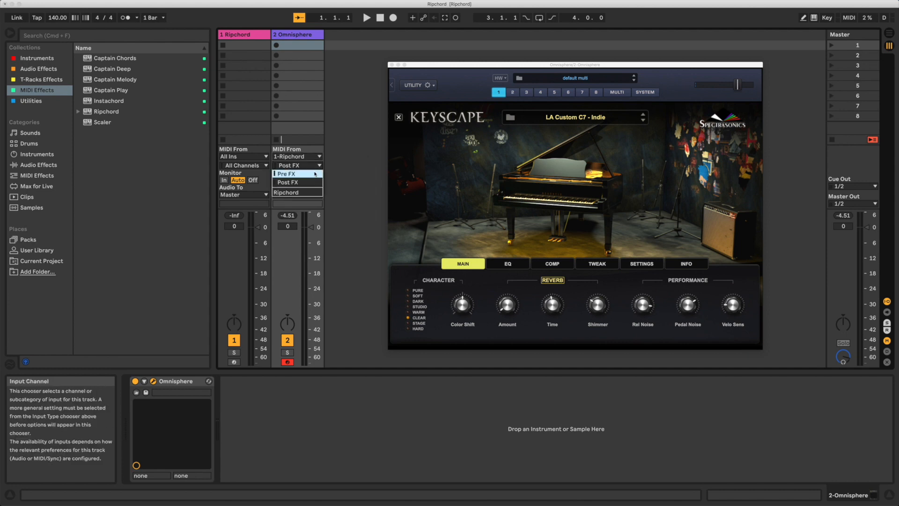
left_click(297, 192)
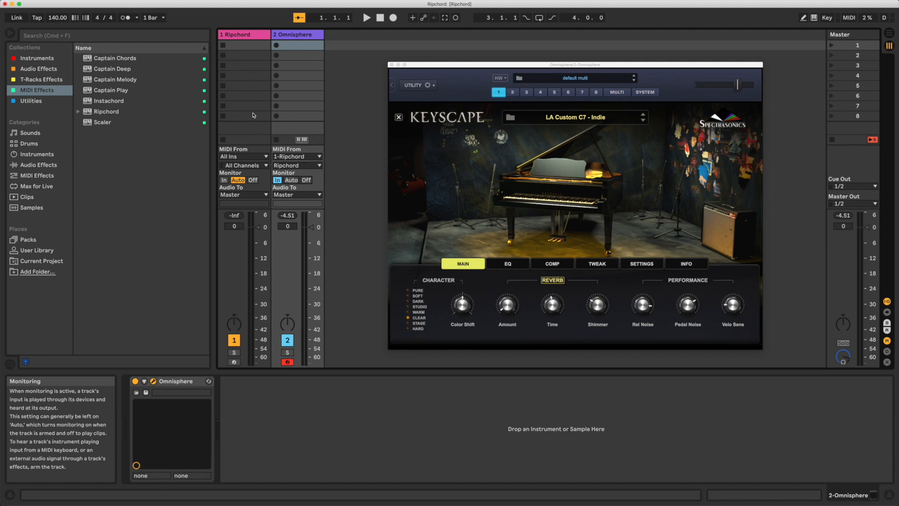
Step: On track 1, build chord notes and name the chord 'A min', then return Ripchord to play mode
left_click(243, 45)
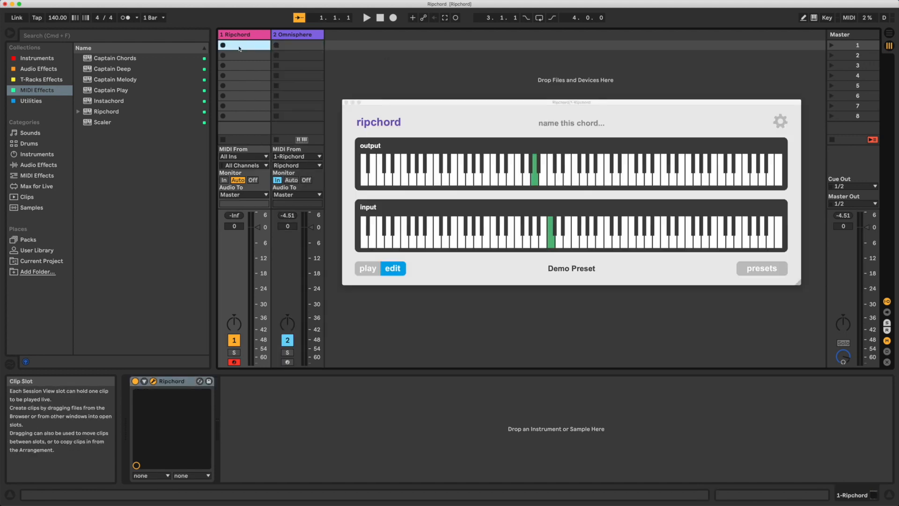
mouse_move(500, 81)
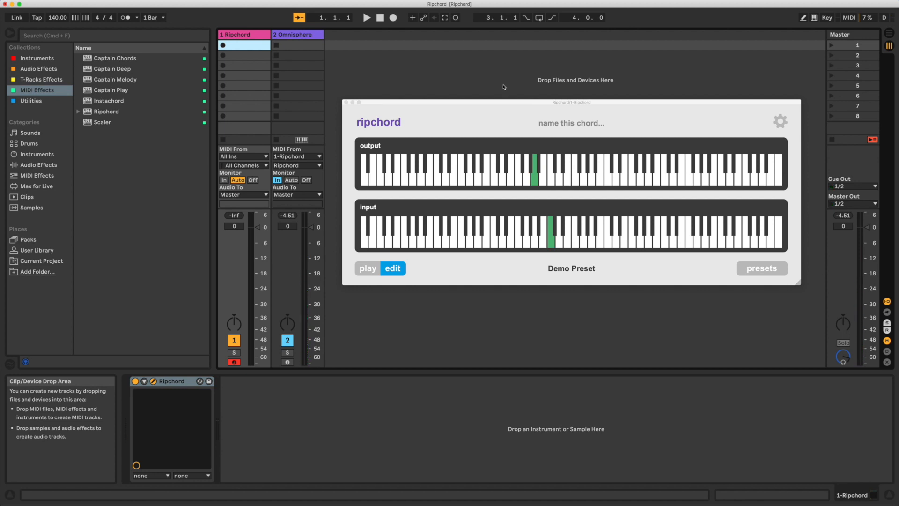
left_click(552, 172)
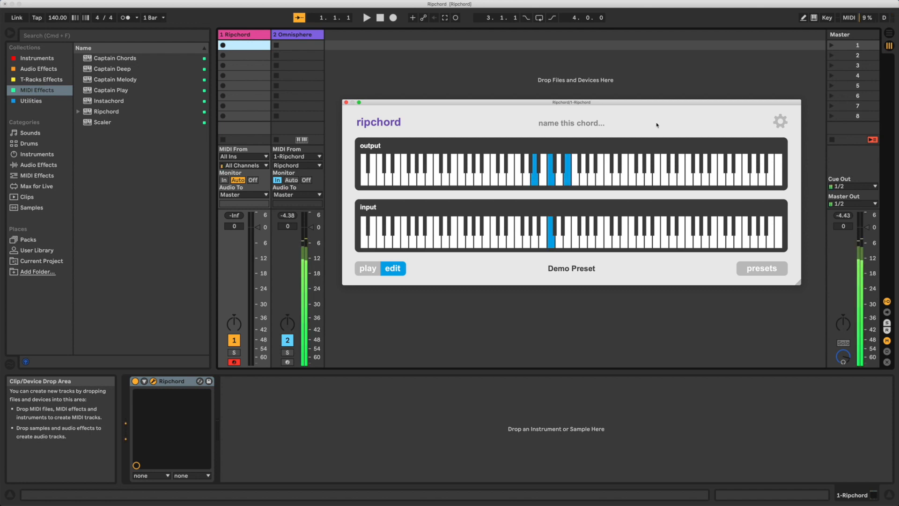
left_click(570, 123)
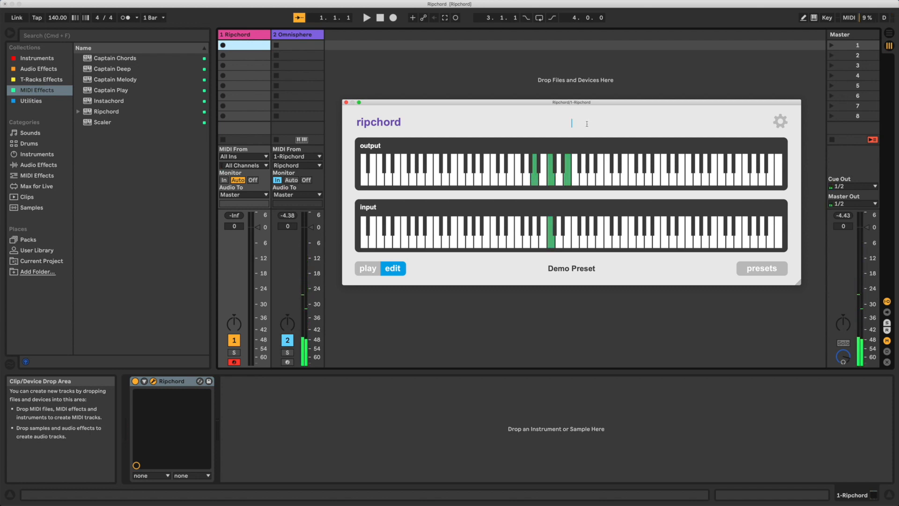
type("A")
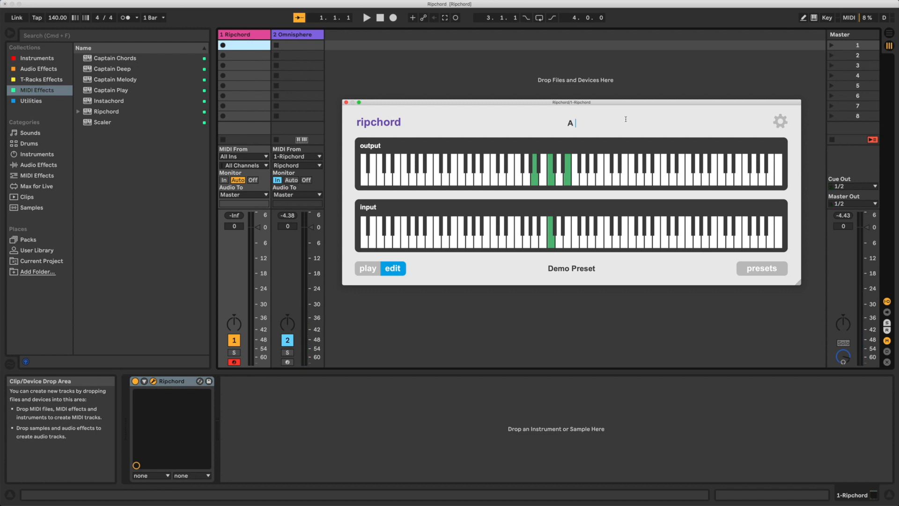
type("min")
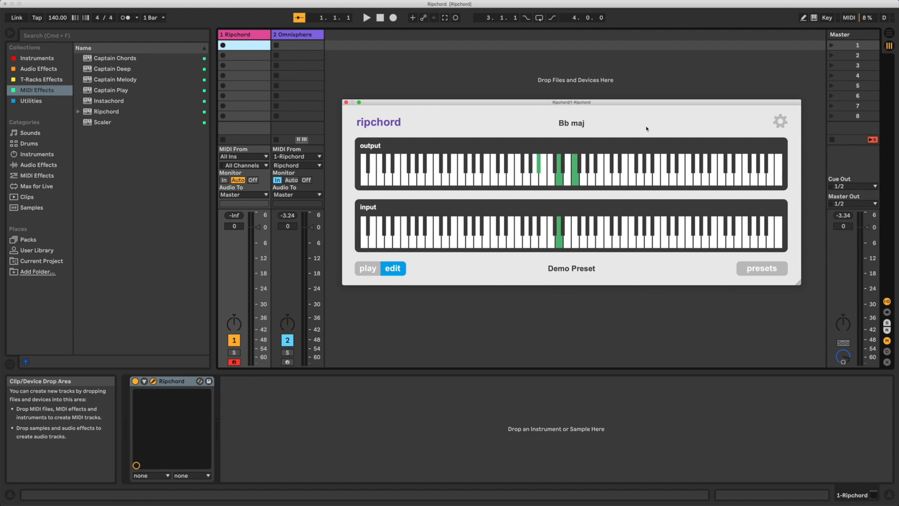
left_click(393, 268)
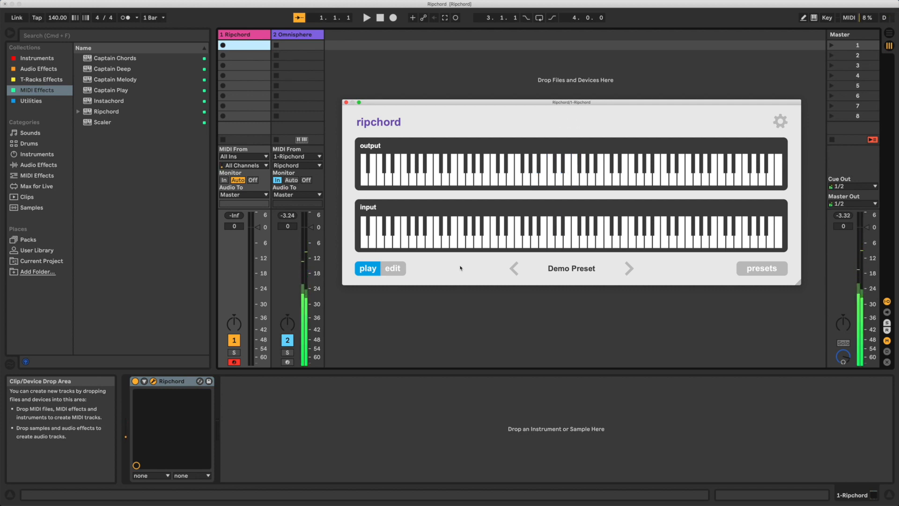
left_click(556, 235)
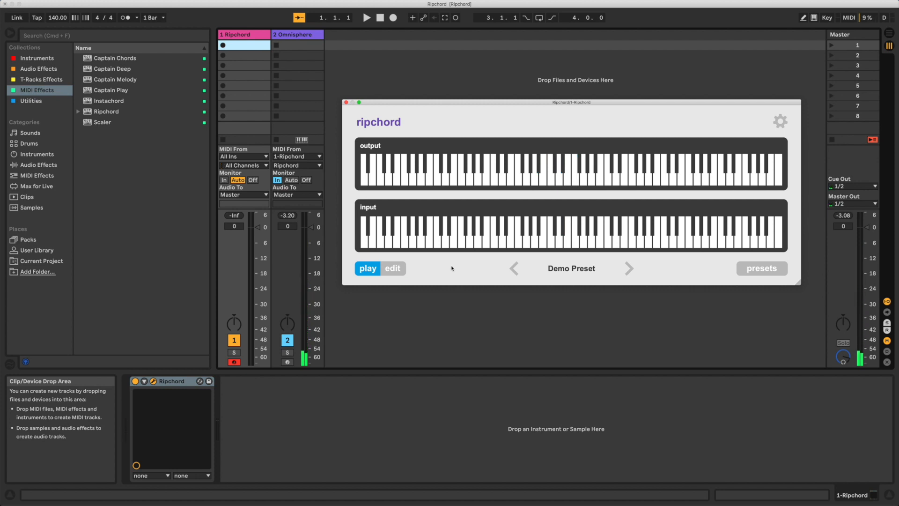
Step: Leave edit mode for play mode and start a new blank 'init' preset from the gear menu
left_click(392, 268)
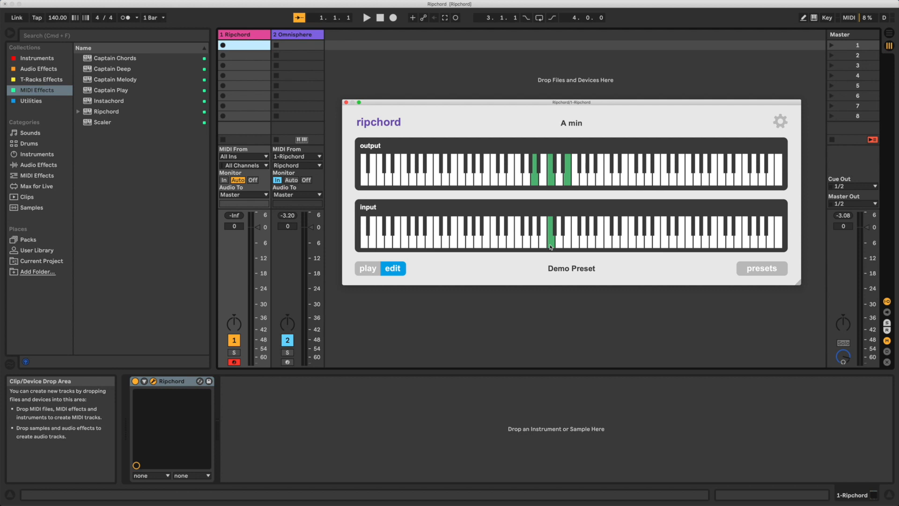
mouse_move(490, 203)
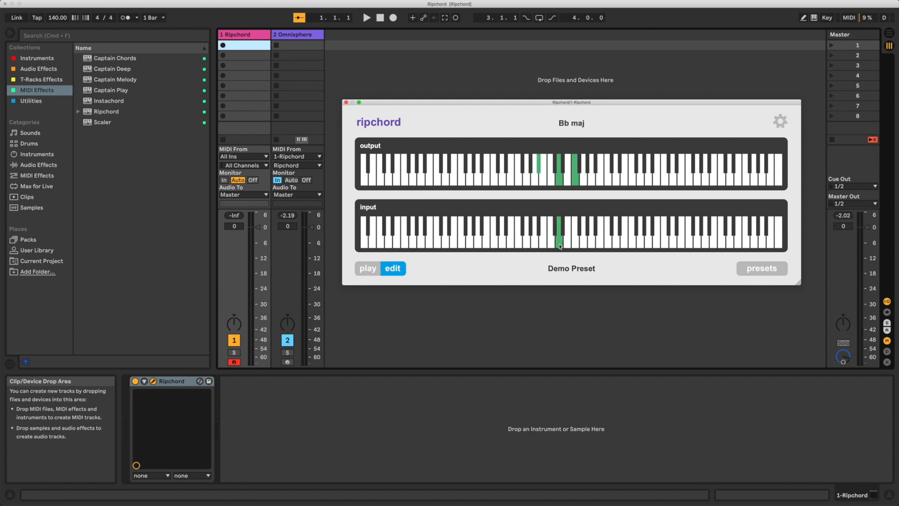
mouse_move(486, 133)
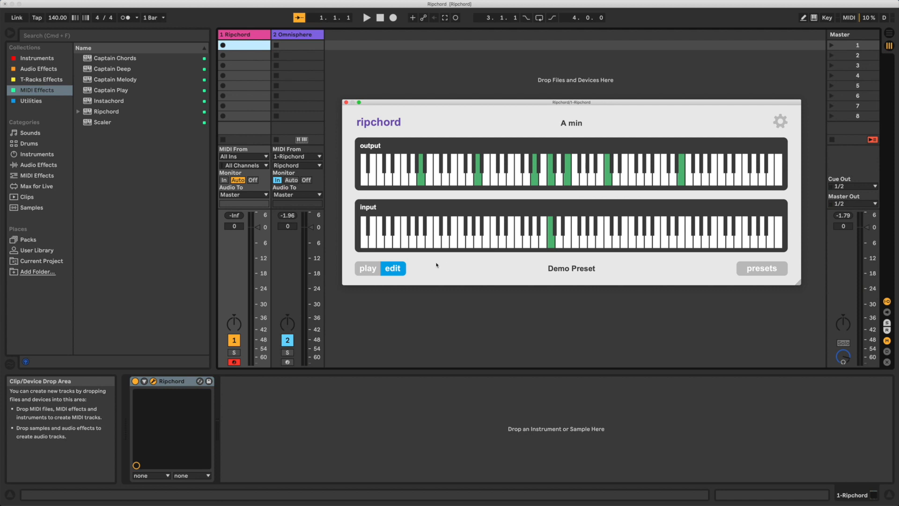
left_click(367, 268)
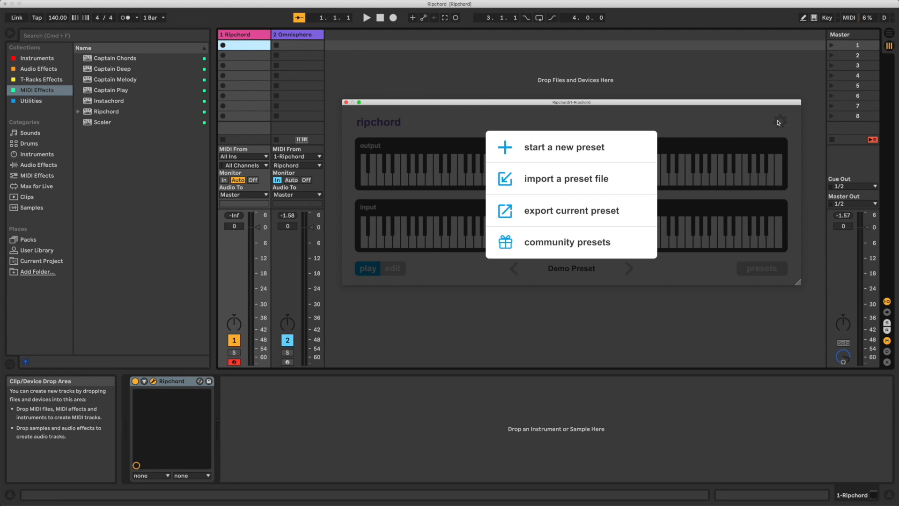
left_click(562, 146)
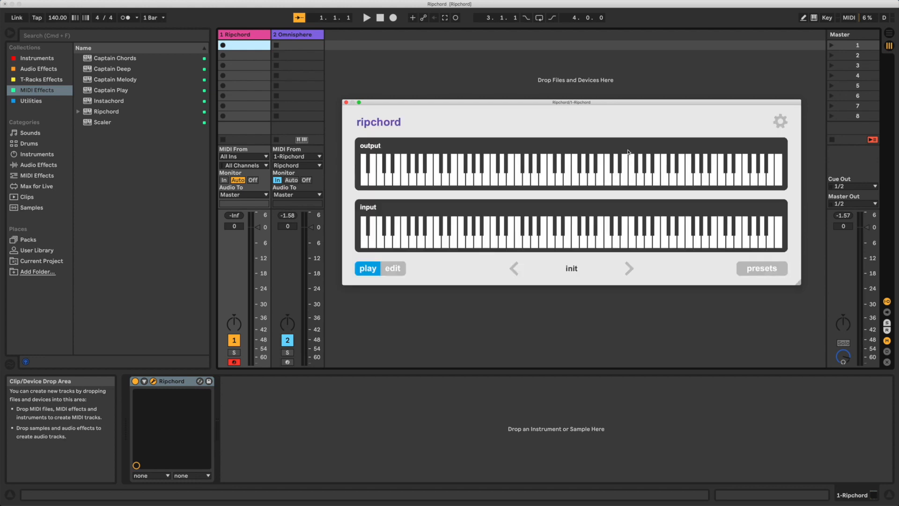
mouse_move(579, 277)
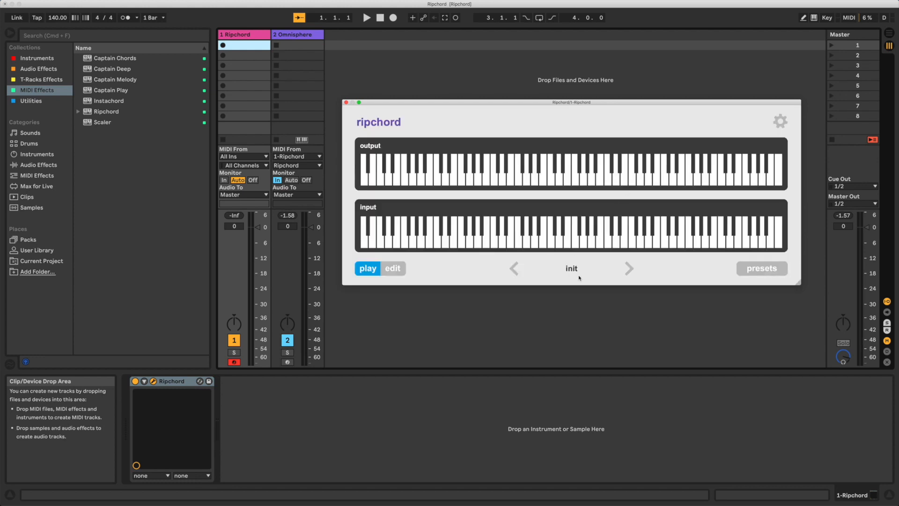
mouse_move(671, 266)
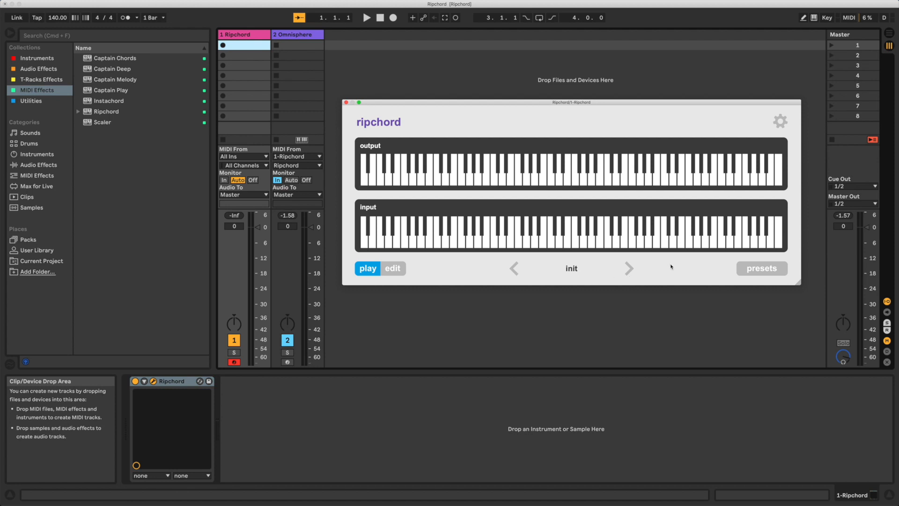
Step: Favorite Ghosts N Stuff and Riders On The Storm, view favorites, and open the preset options menu
left_click(761, 268)
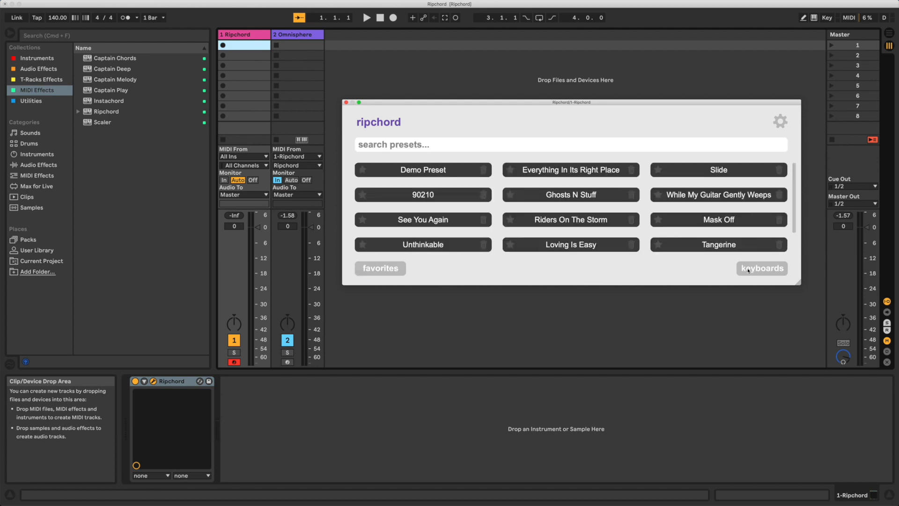
left_click(761, 268)
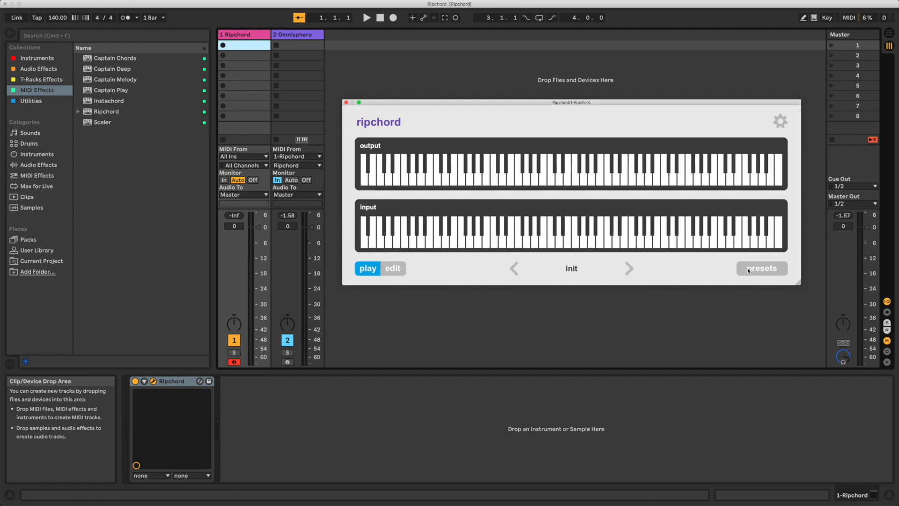
left_click(762, 268)
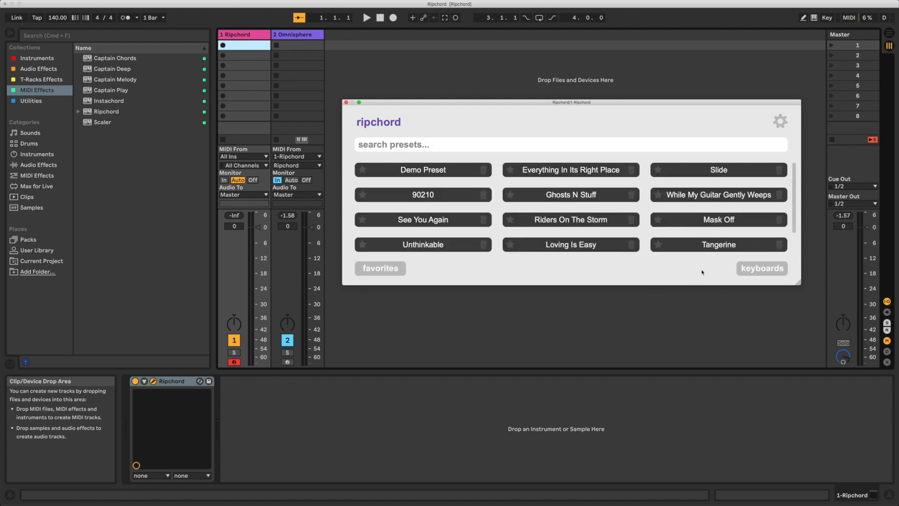
mouse_move(429, 163)
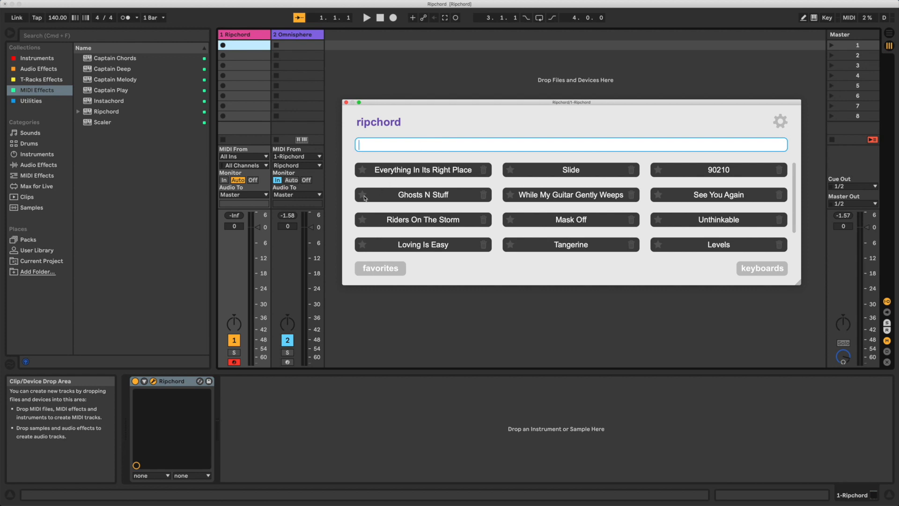
left_click(363, 195)
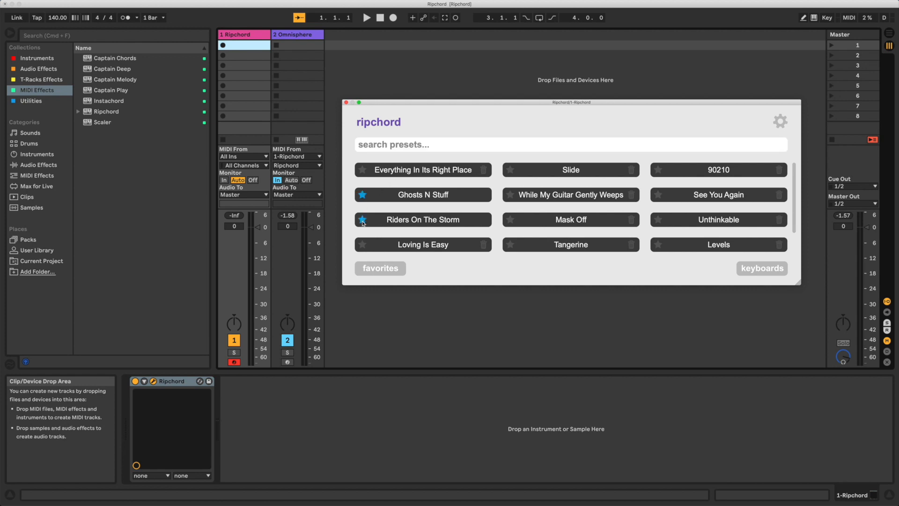
left_click(380, 268)
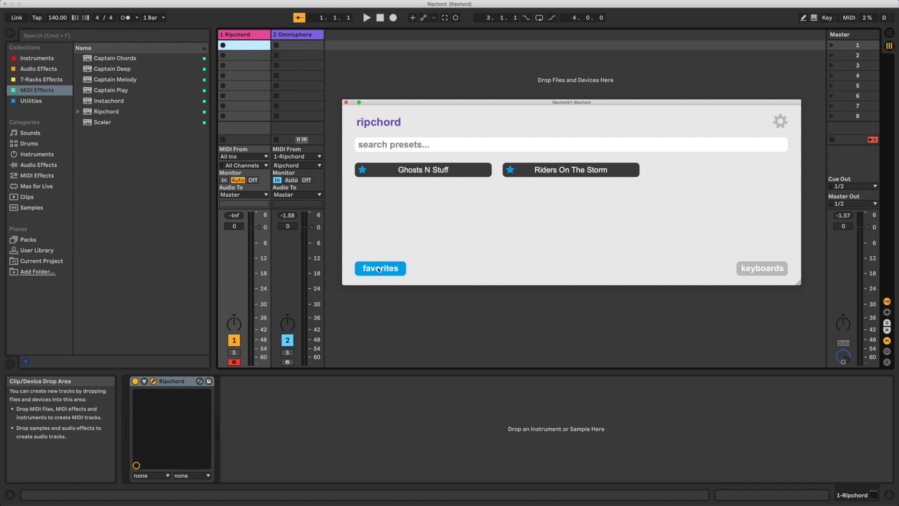
left_click(380, 268)
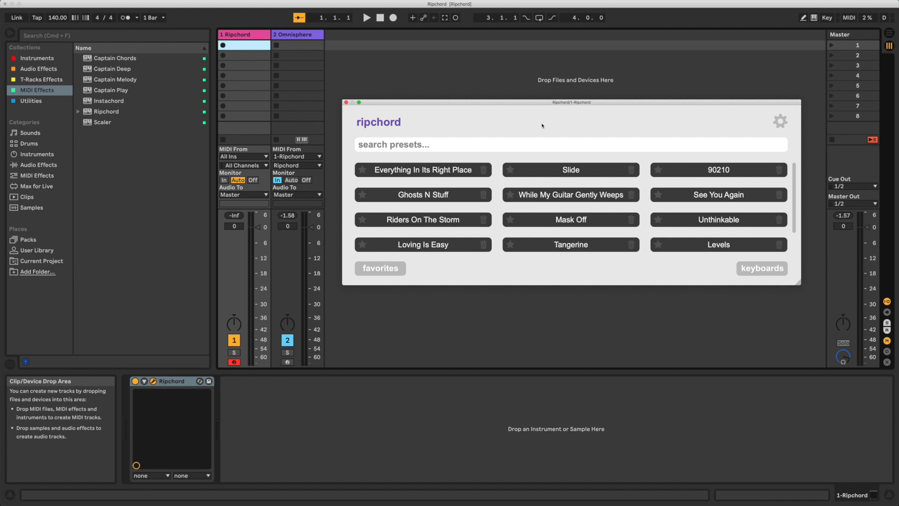
mouse_move(784, 128)
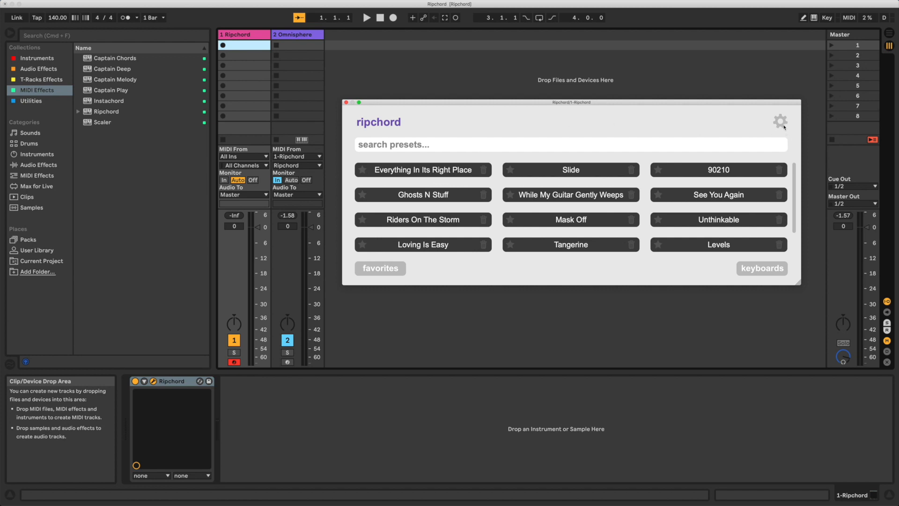
left_click(780, 121)
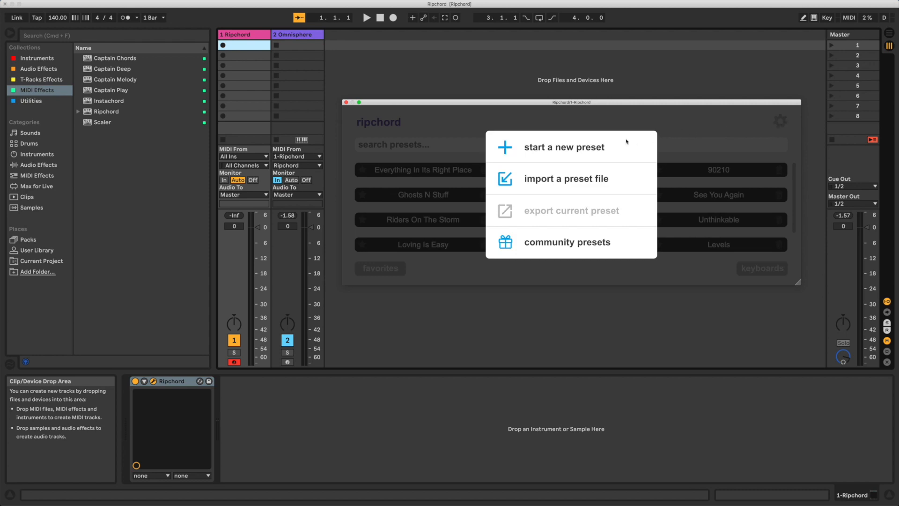
mouse_move(583, 166)
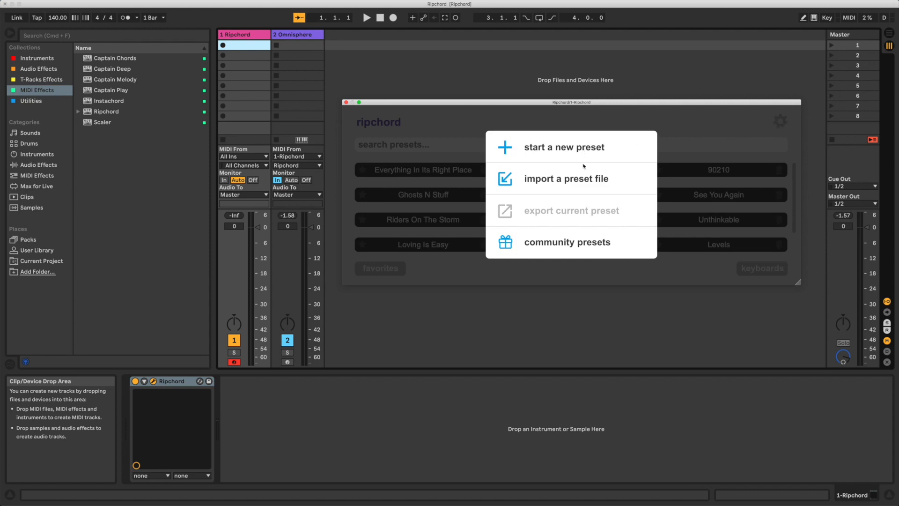
mouse_move(567, 246)
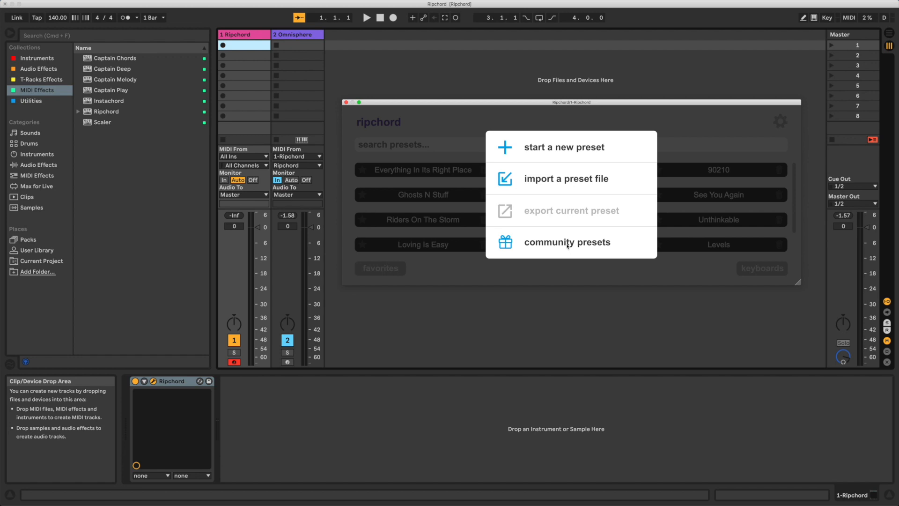
Step: Open the Trackbout community presets website to get the Topanga preset
left_click(567, 242)
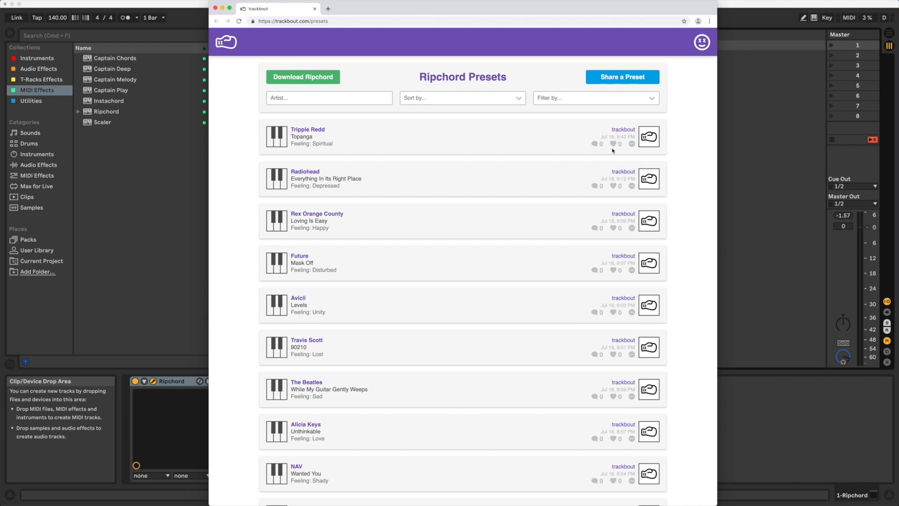
mouse_move(527, 151)
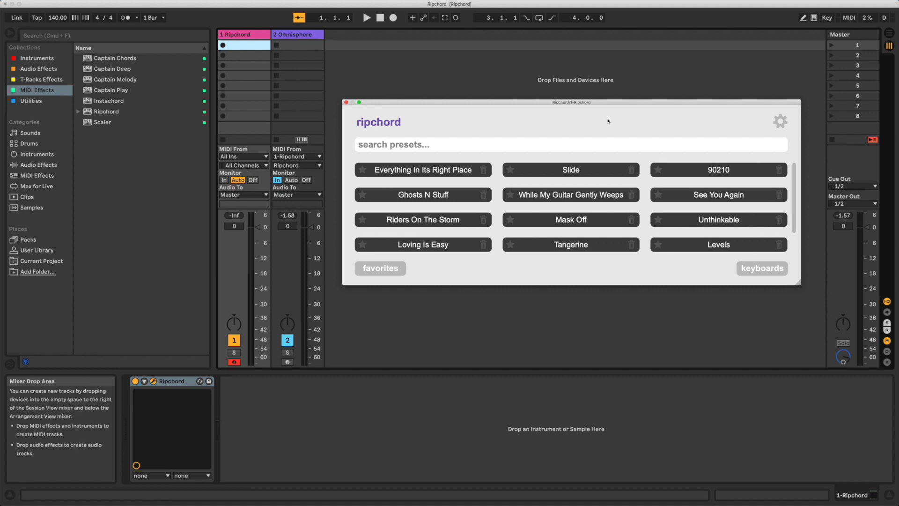
Step: Import Topanga.rpc from the Downloads folder through the gear menu's import option
left_click(779, 121)
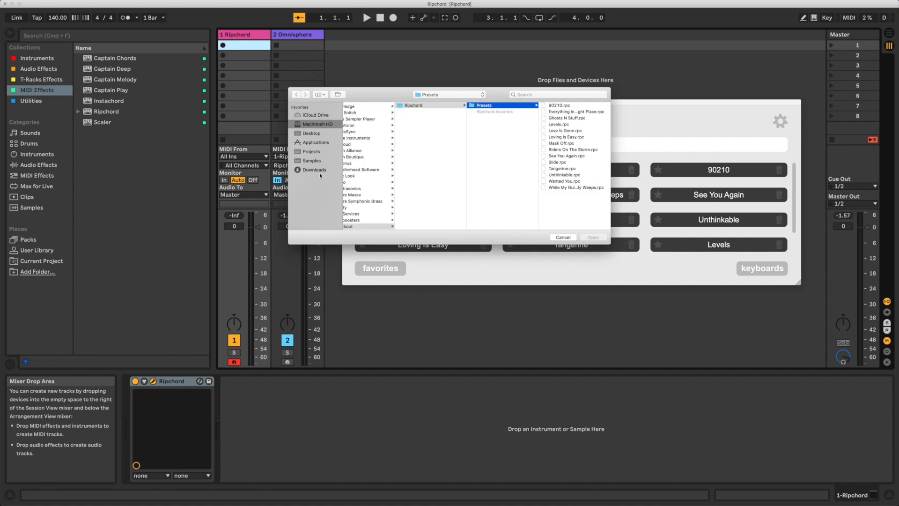
left_click(314, 169)
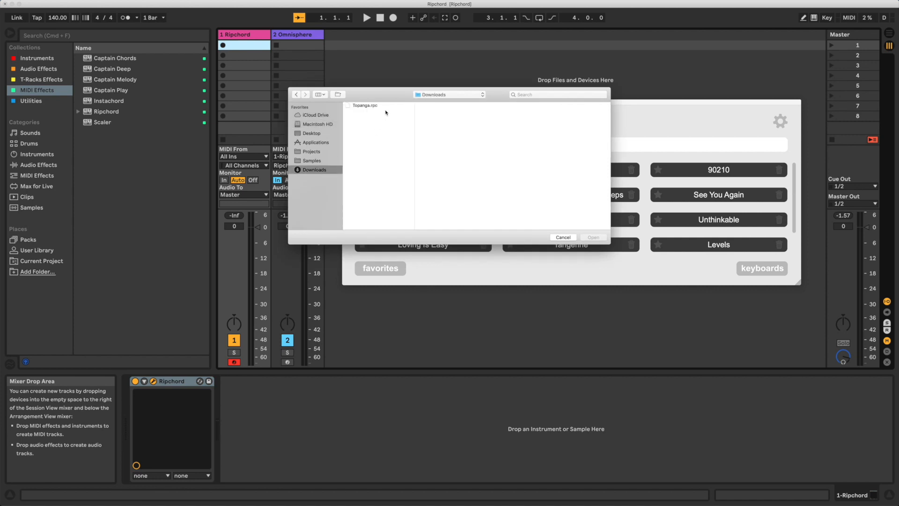
left_click(364, 105)
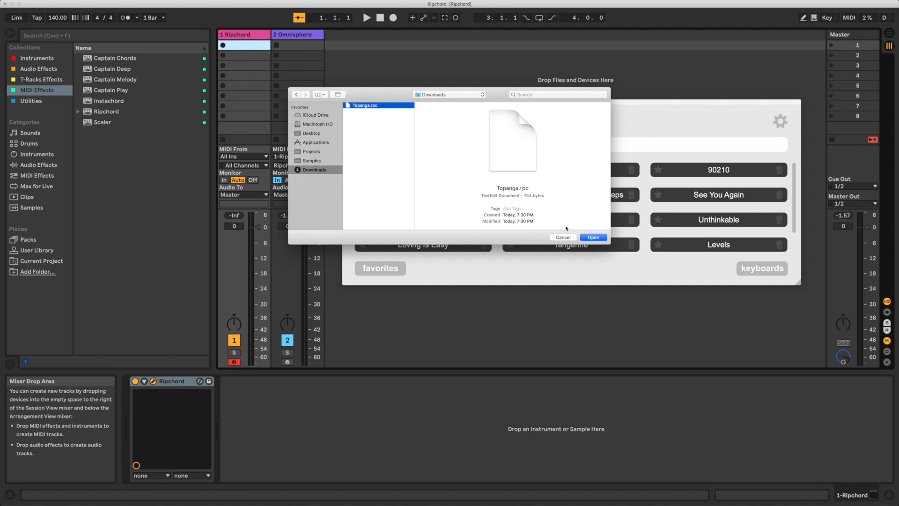
left_click(593, 237)
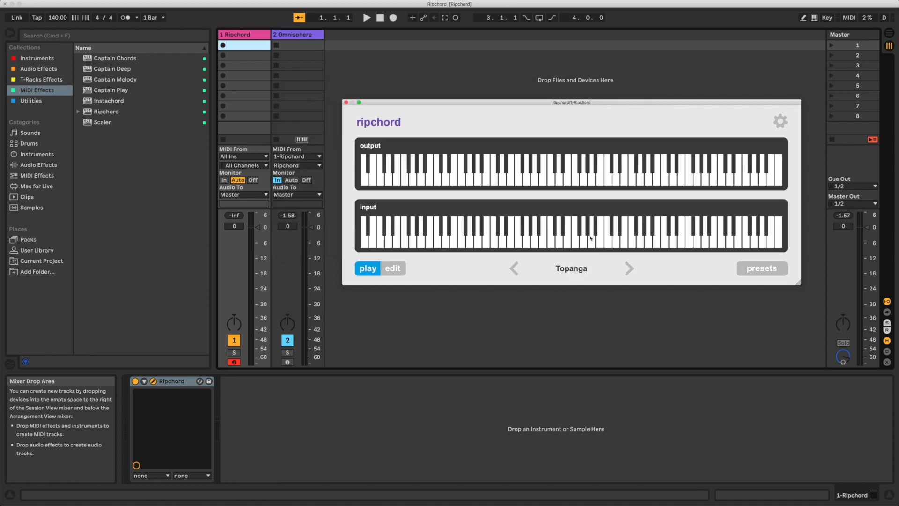
mouse_move(679, 270)
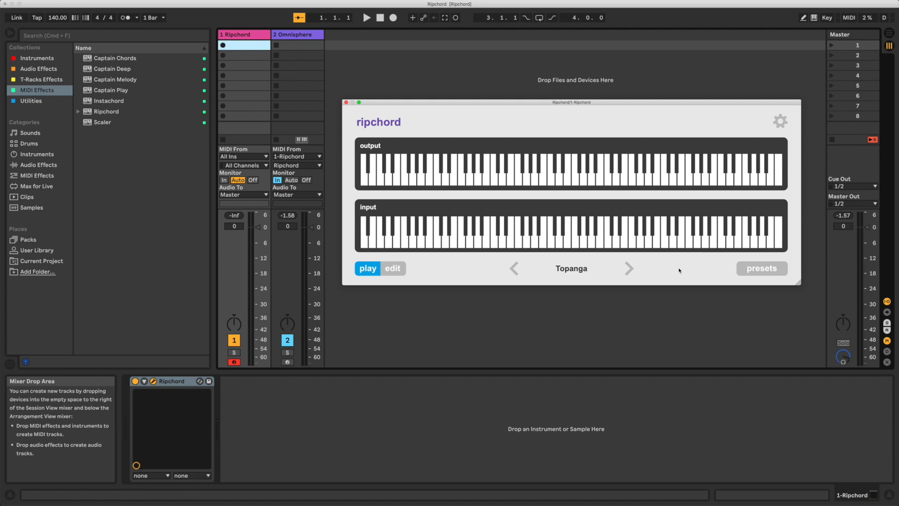
Step: Play an input key to trigger Topanga's Ab min 7 chord
left_click(557, 235)
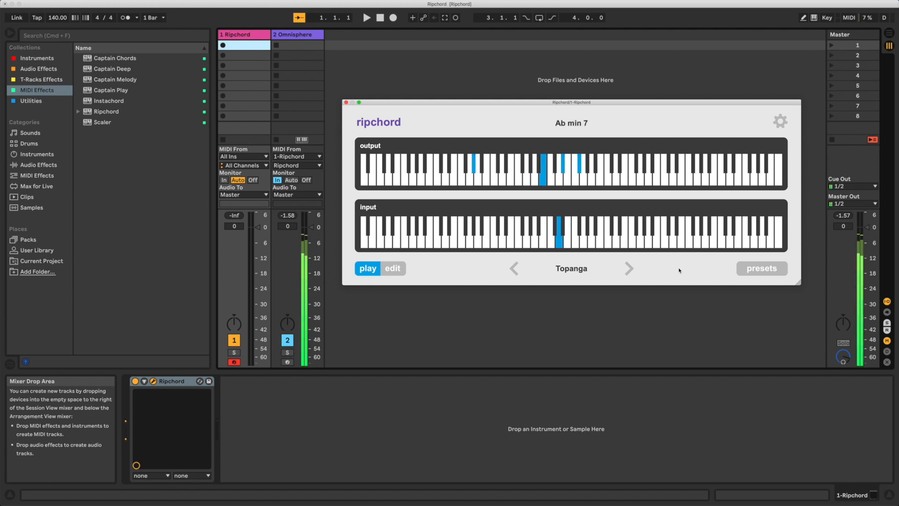